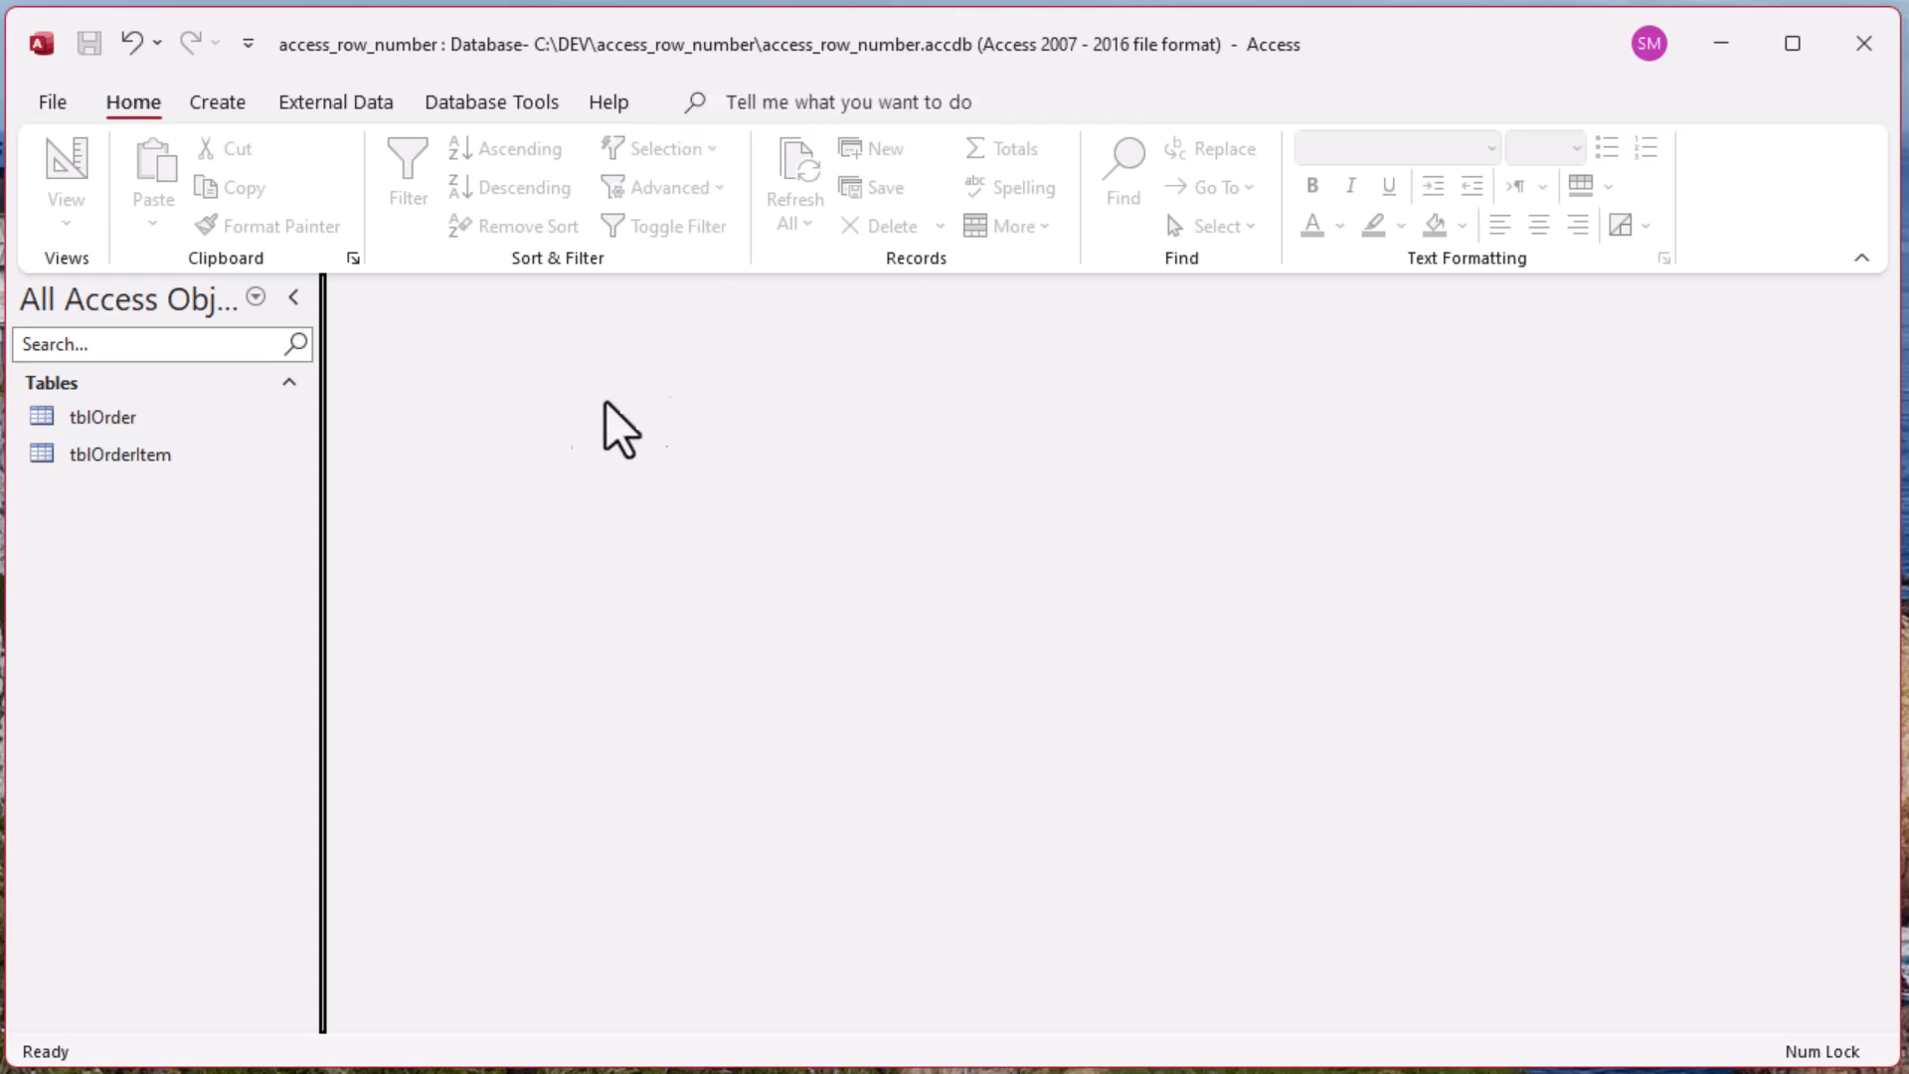
Step: Add the tblOrderItem table to the new query design
{"action": "double_click", "coordinate": [120, 454]}
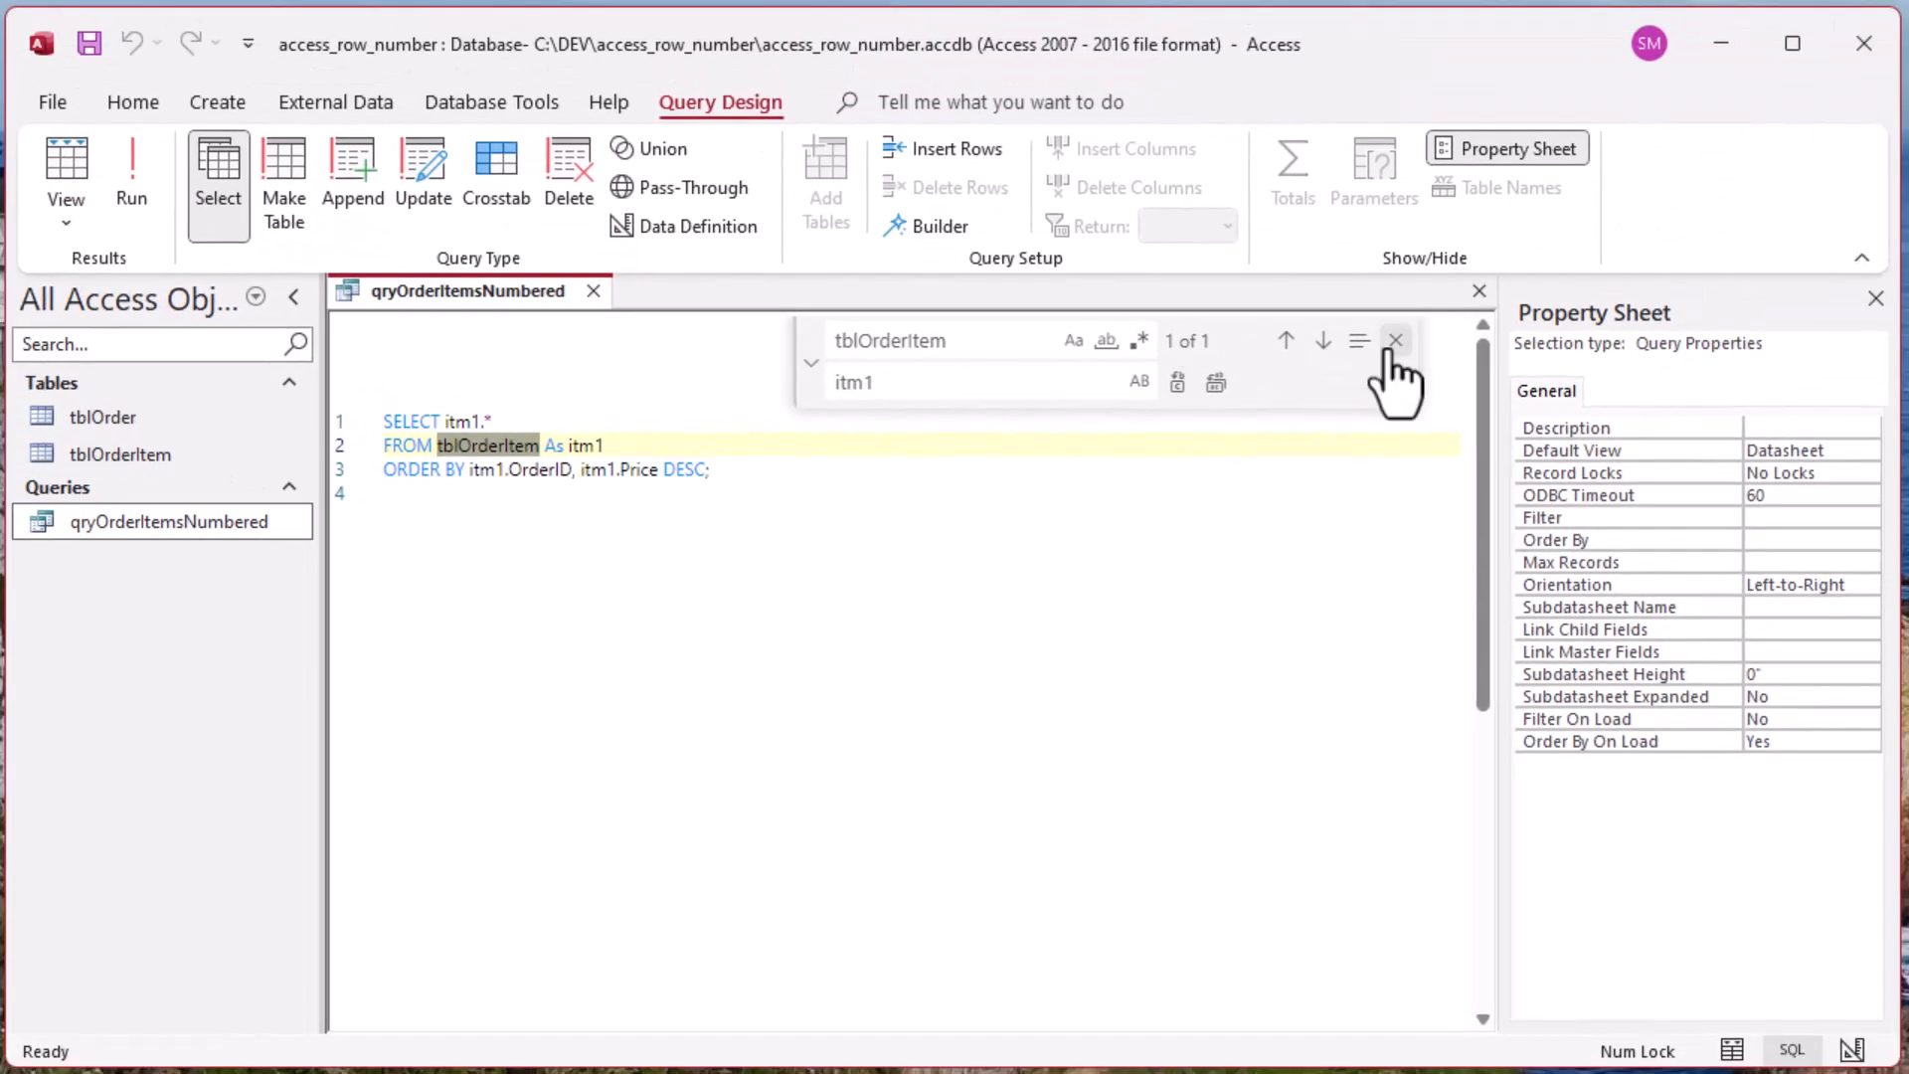
Step: Close the Find and Replace box after replacing tblOrderItem references with itm1
{"action": "left_click", "coordinate": [1396, 341]}
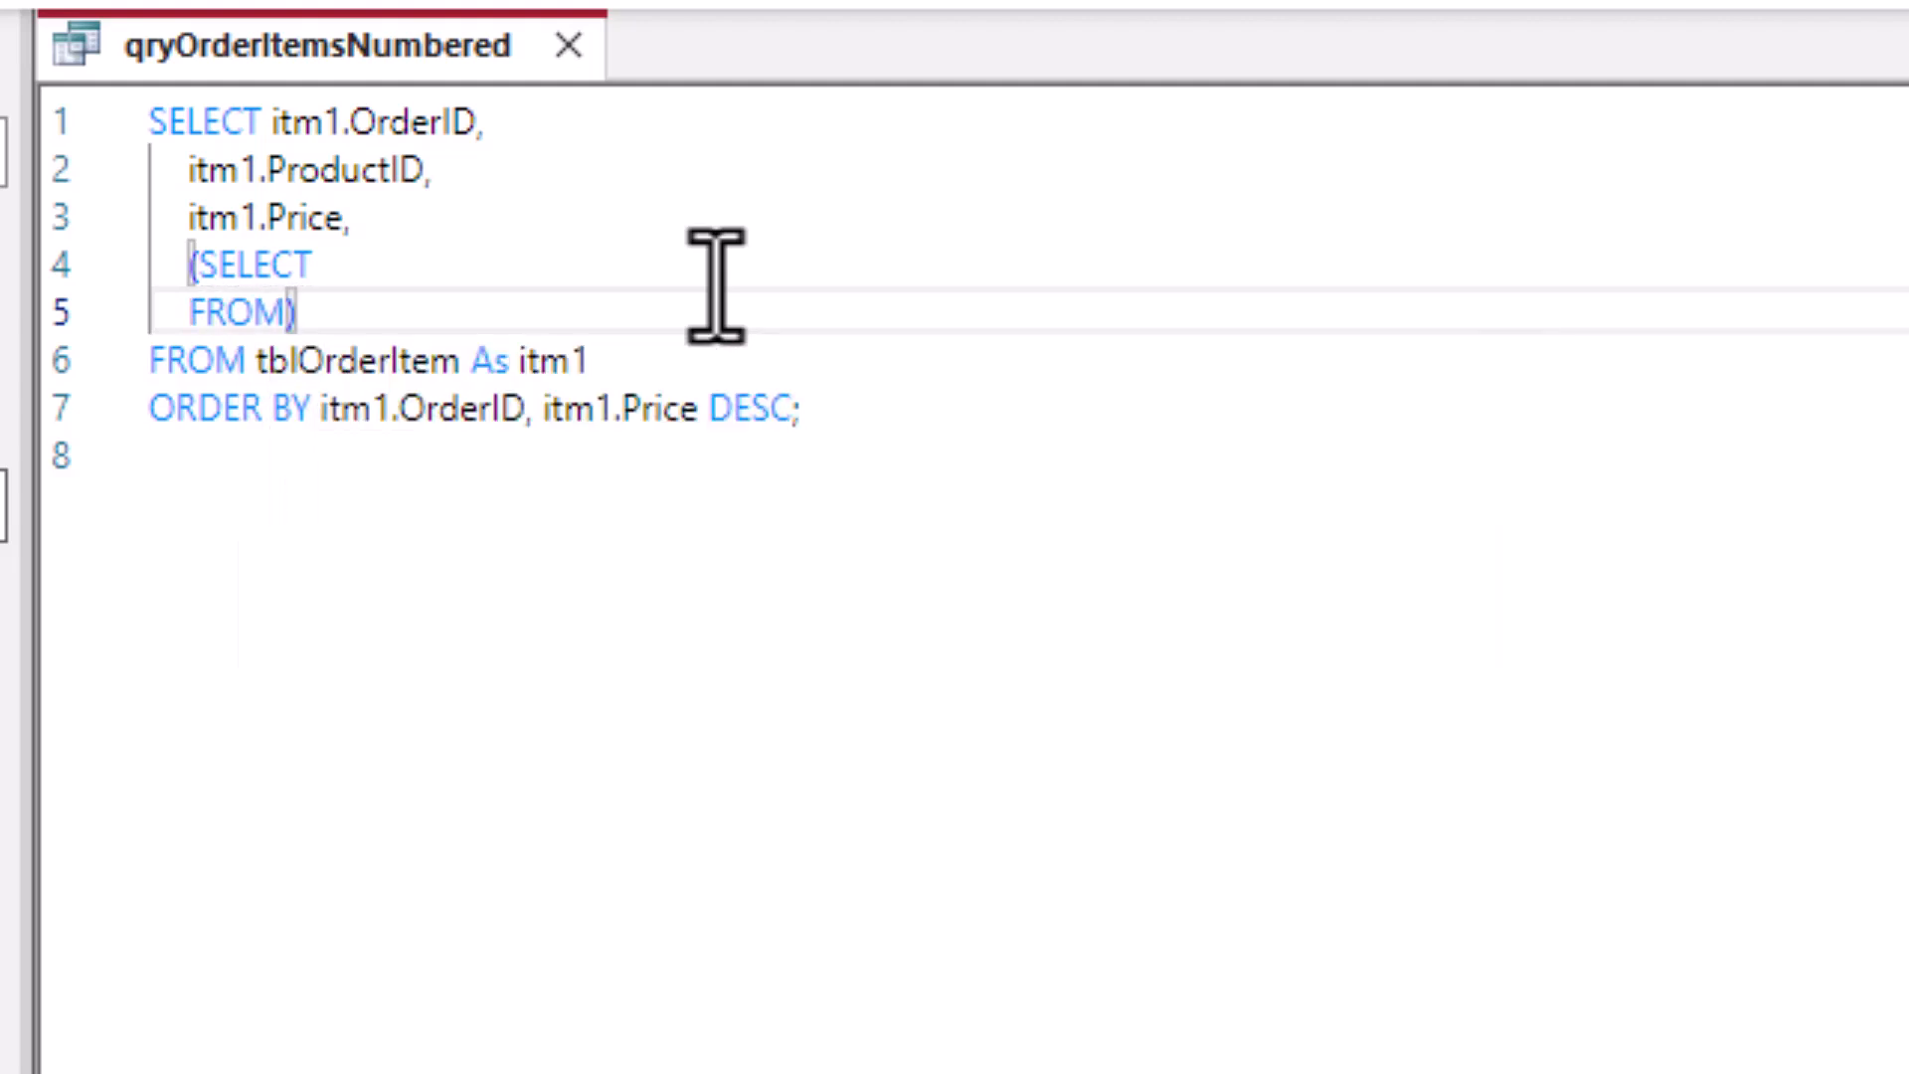
Step: Enter 'tblOrderItem As itm2' as the subquery's FROM source
{"action": "type", "text": "tblOrderItem As itm2"}
{"action": "type", "text": "WHERE itm2.OrderID = itm1.)"}
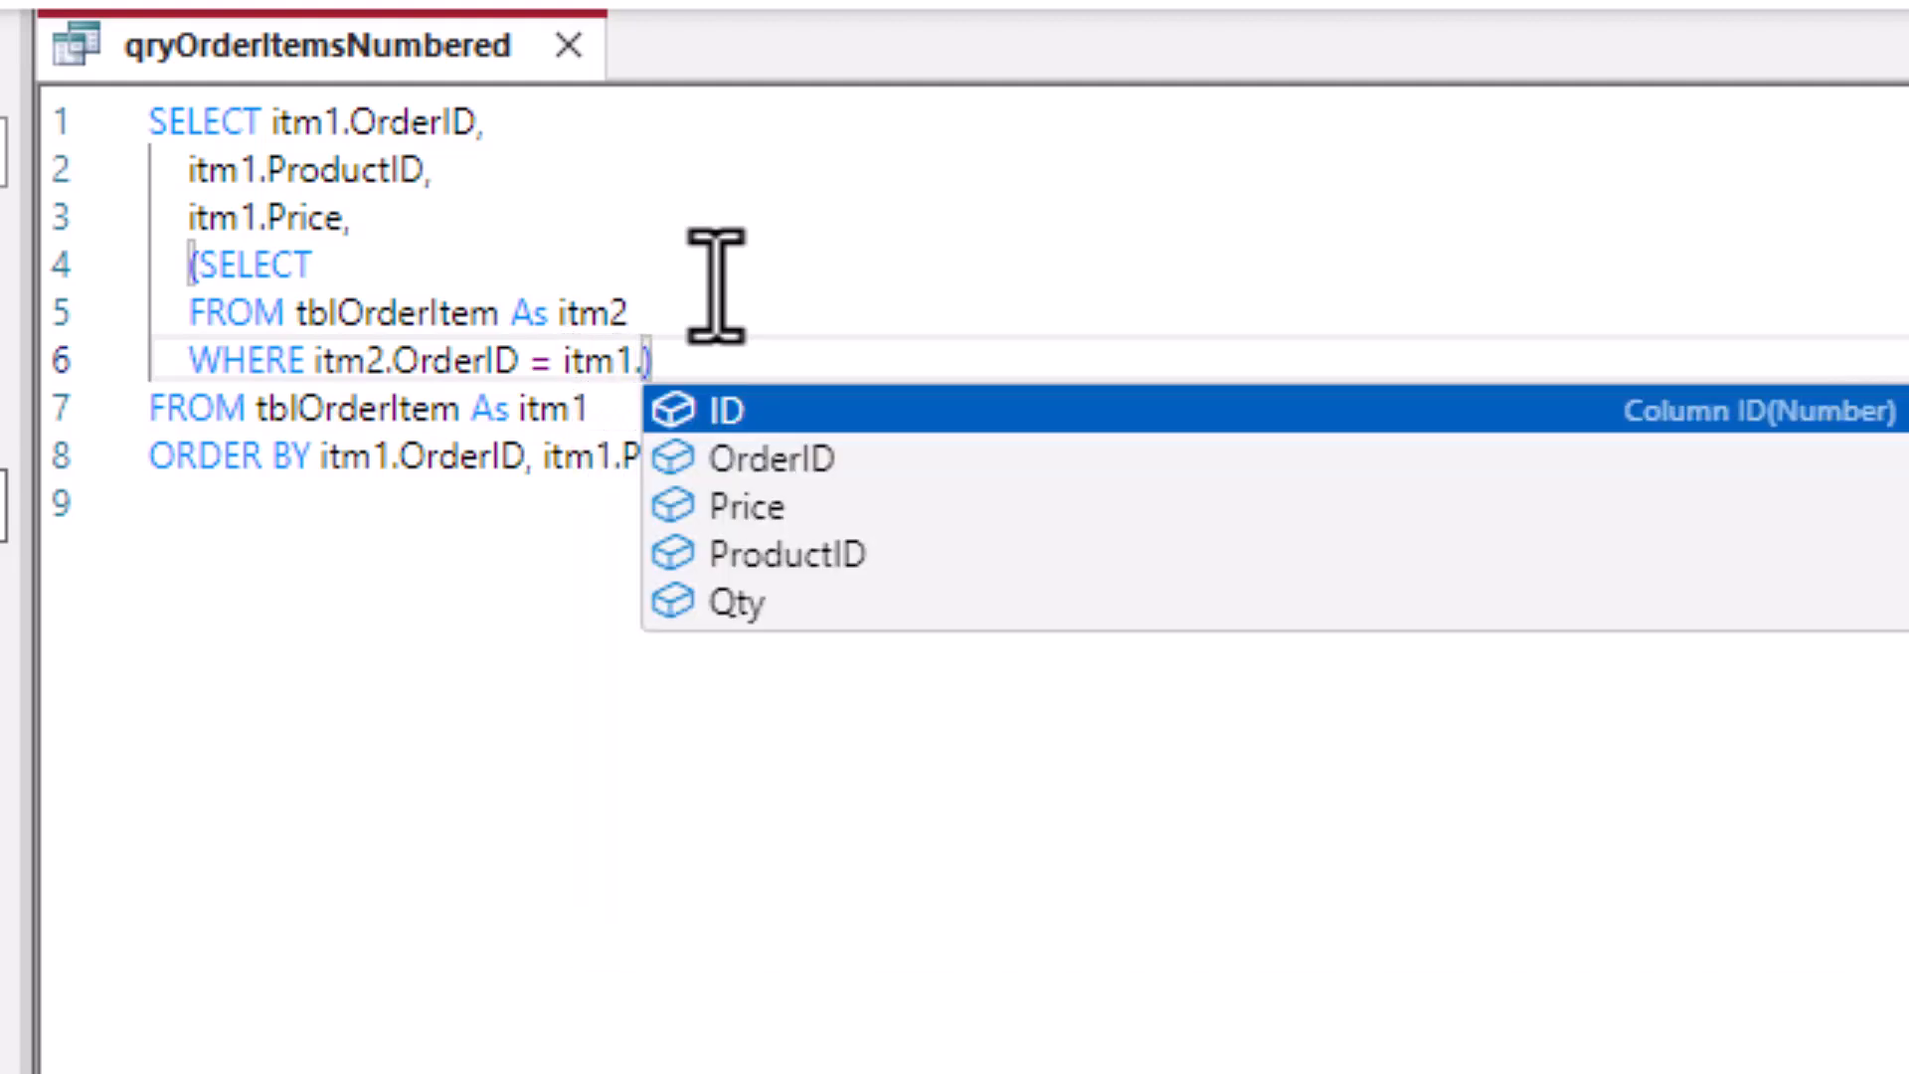